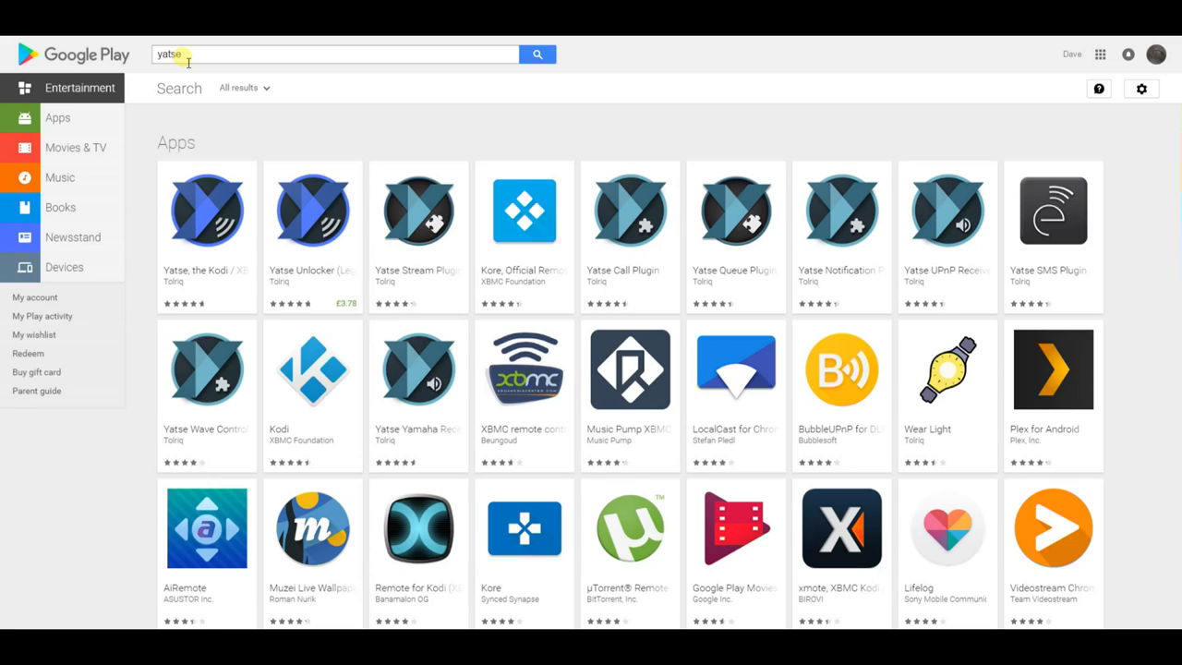
{"action": "mouse_move", "coordinate": [472, 51]}
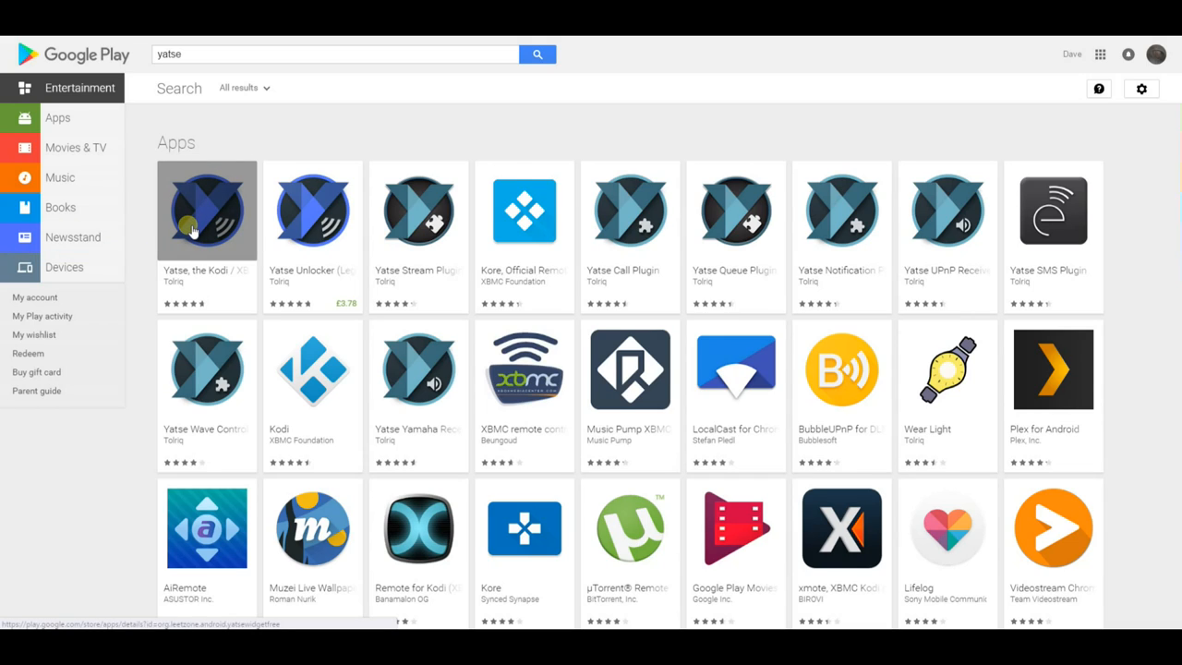
View the Yatse app page and read through its description, major functions and features list
{"action": "left_click", "coordinate": [207, 210]}
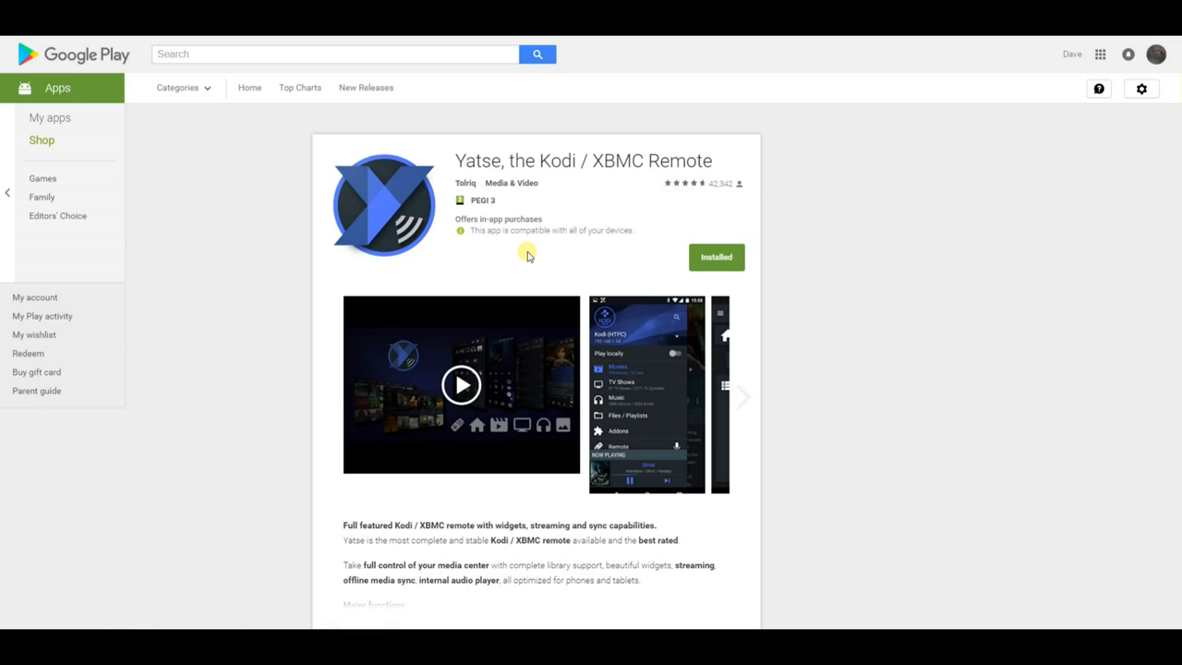
{"action": "scroll", "scroll_direction": "down", "scroll_amount": 3}
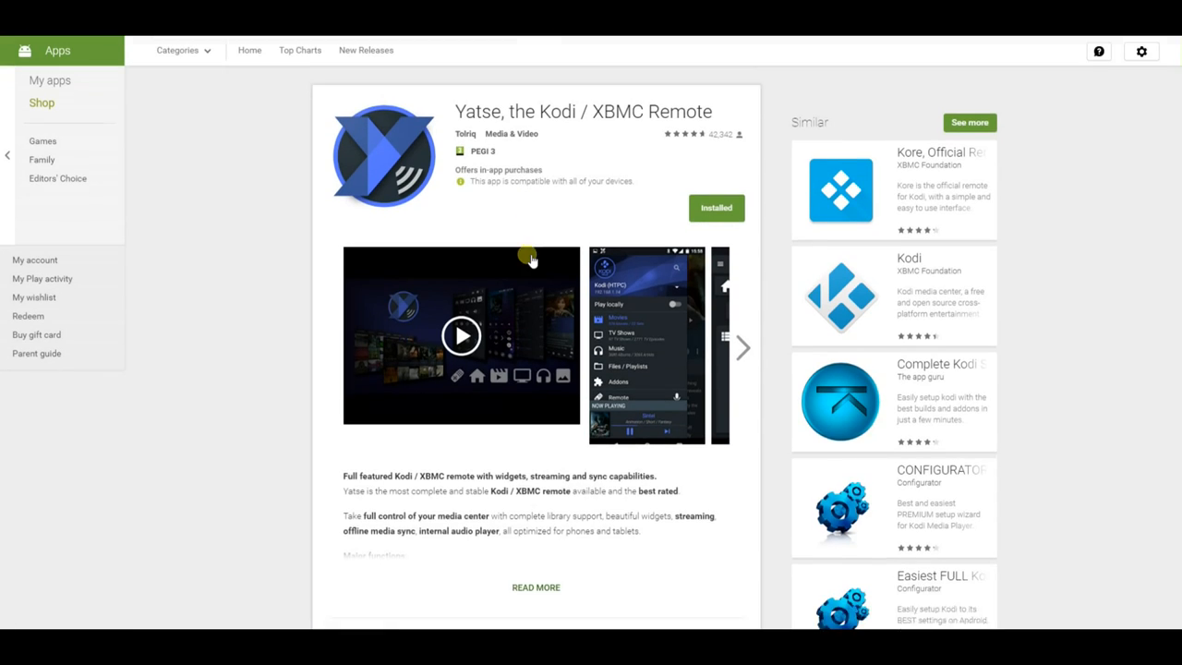
{"action": "scroll", "scroll_direction": "down", "scroll_amount": 3}
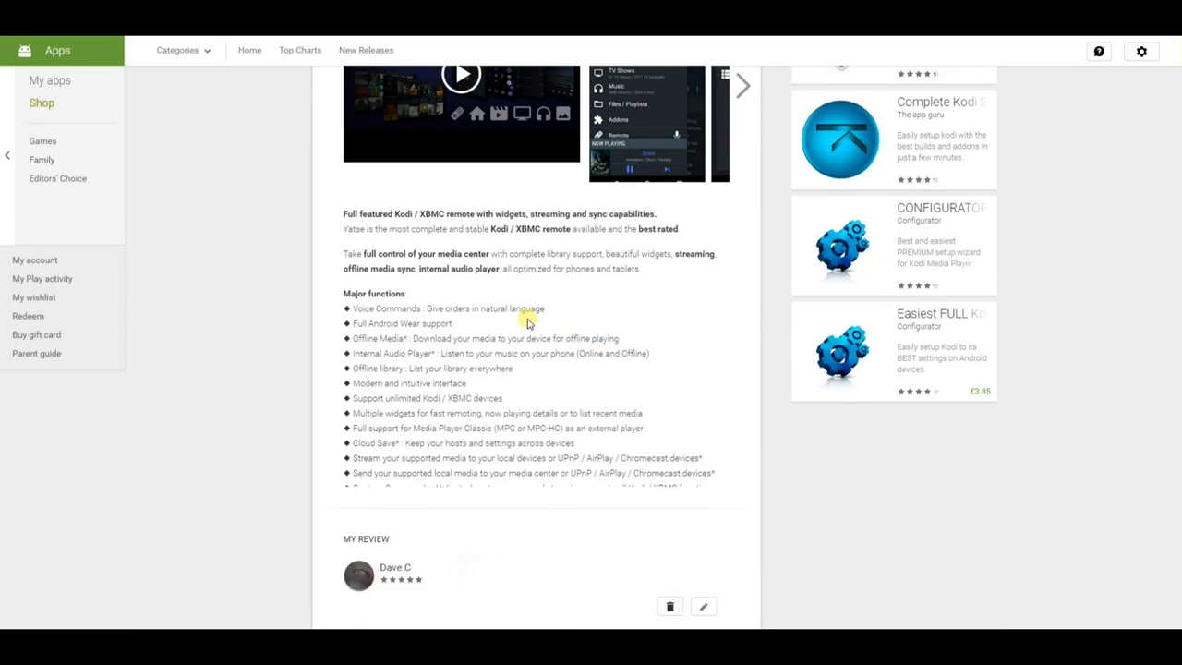
{"action": "scroll", "scroll_direction": "down", "scroll_amount": 3}
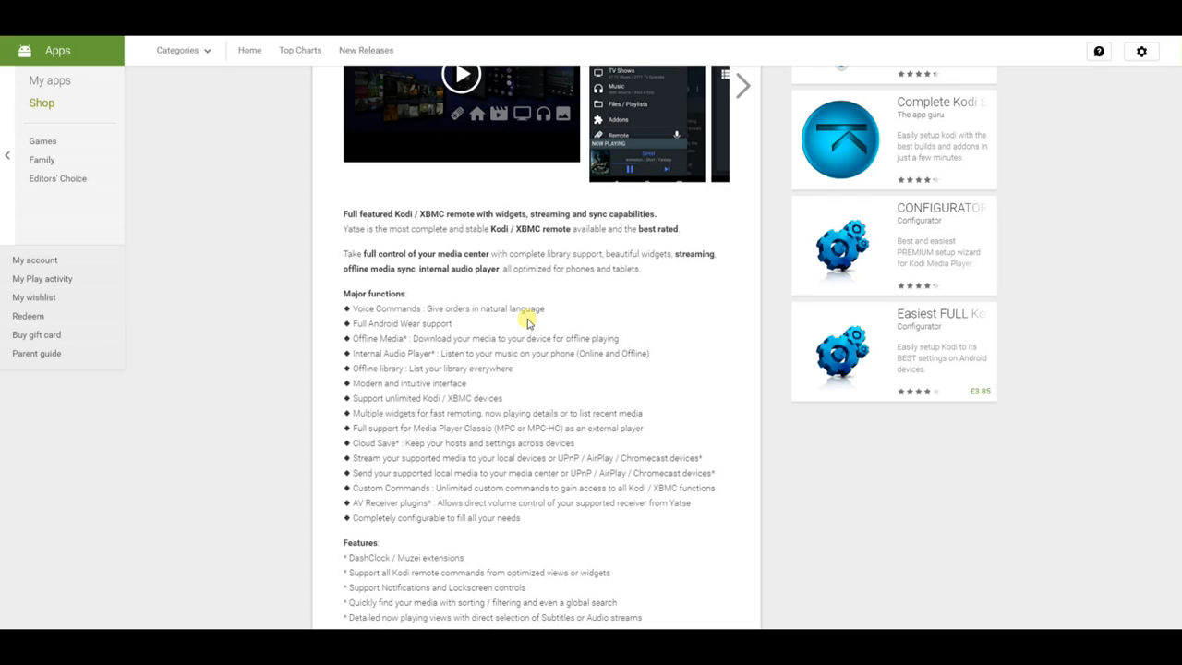
{"action": "scroll", "scroll_direction": "down", "scroll_amount": 3}
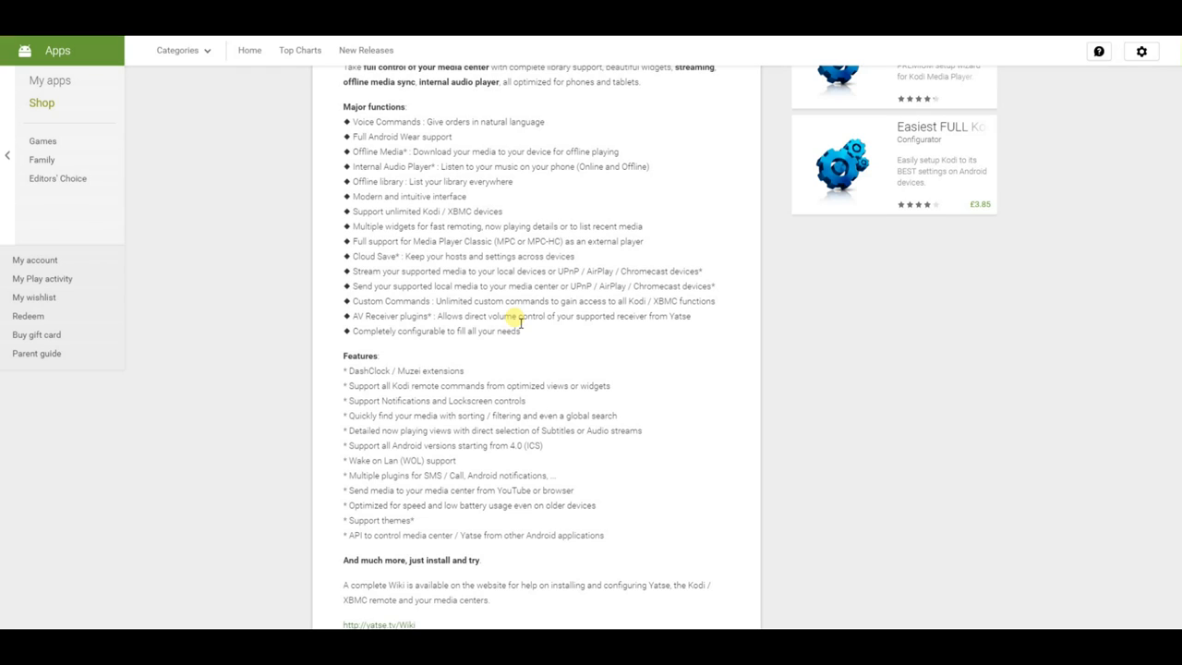
{"action": "scroll", "scroll_direction": "down", "scroll_amount": 3}
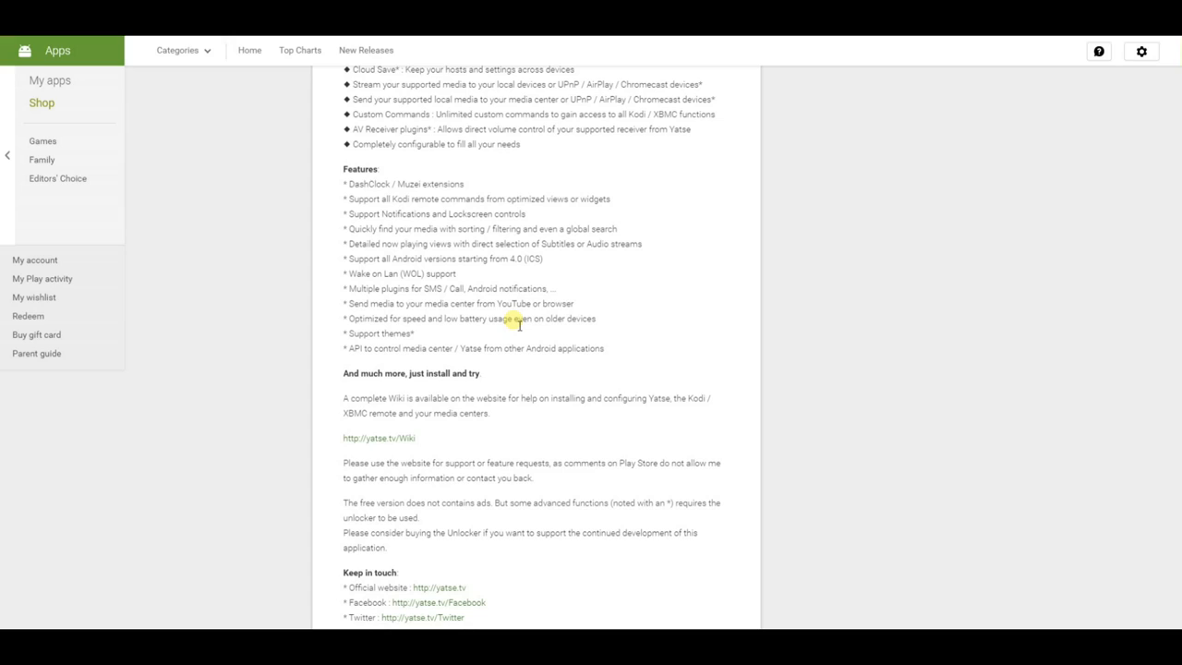
{"action": "scroll", "scroll_direction": "down", "scroll_amount": 3}
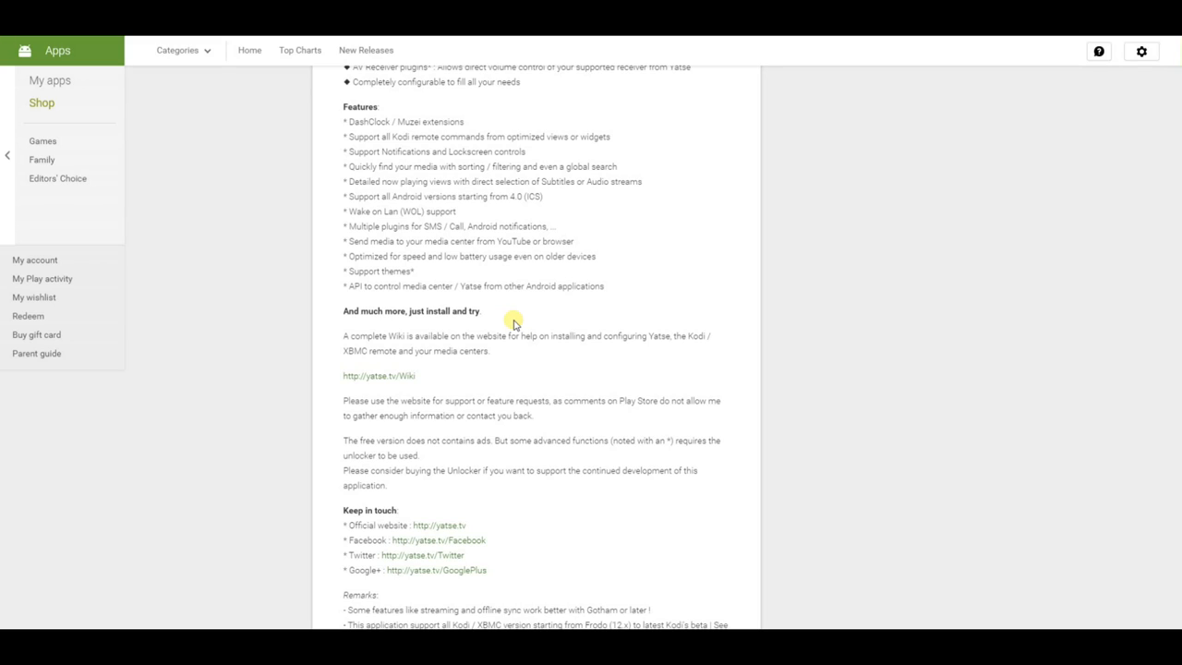
{"action": "mouse_move", "coordinate": [857, 389]}
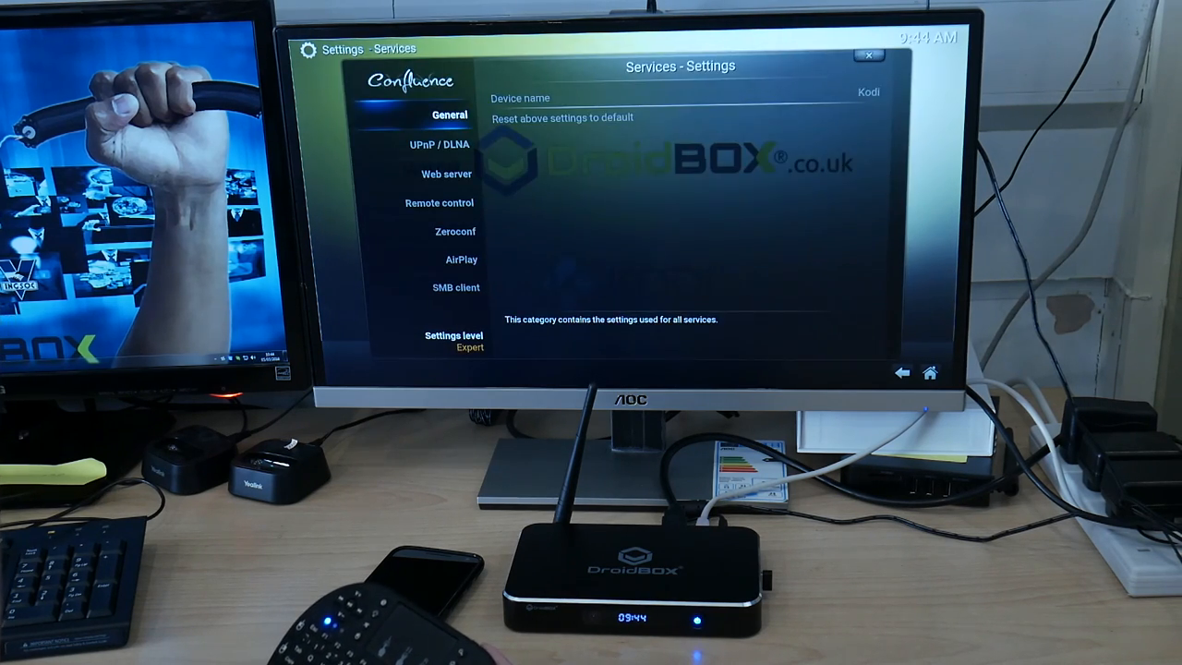
Go into Kodi's Settings > Services area on the General category
{"action": "left_click", "coordinate": [443, 173]}
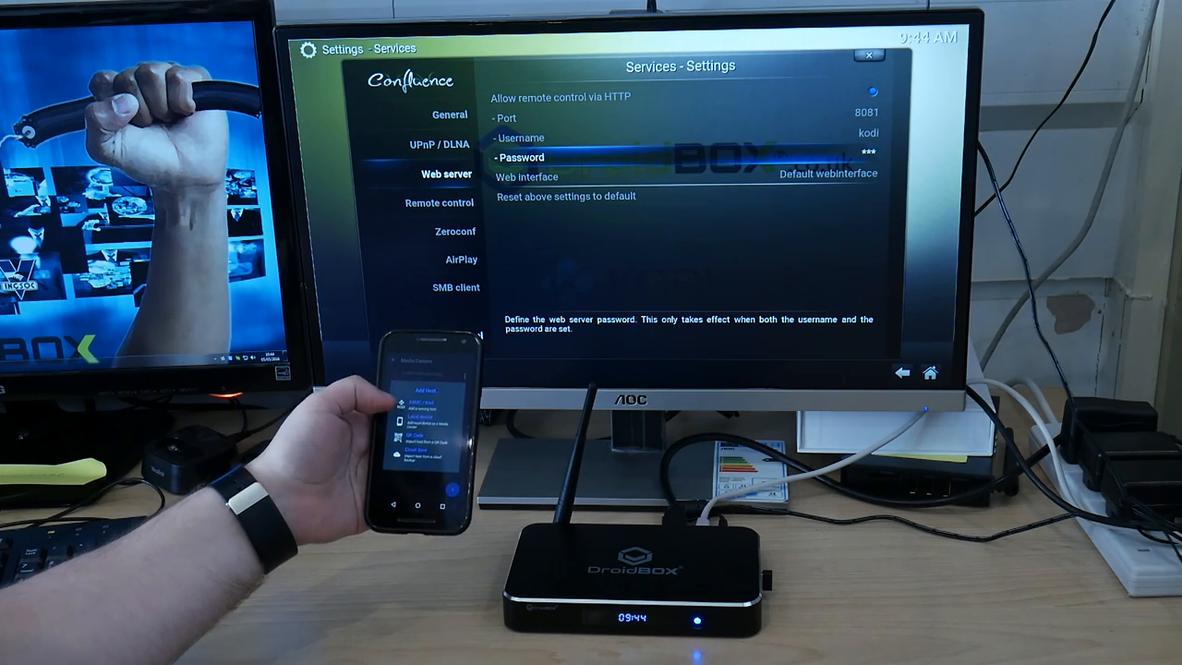
Run Yatse's media centre search on the phone to discover the Kodi box
{"action": "left_click", "coordinate": [427, 403]}
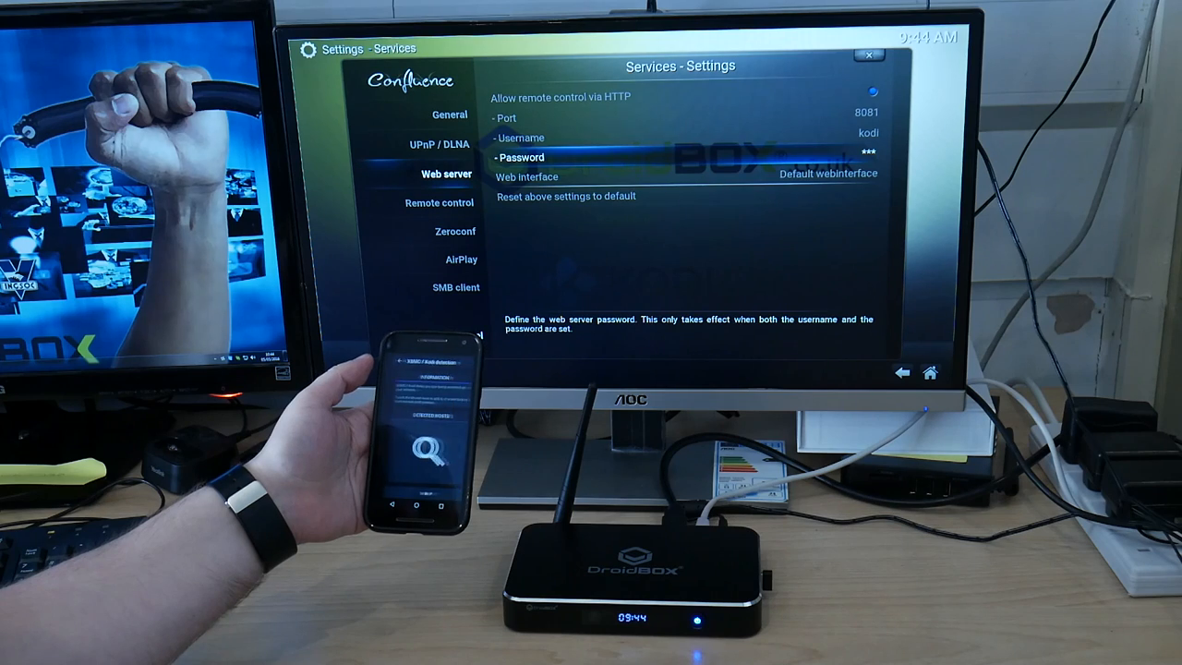